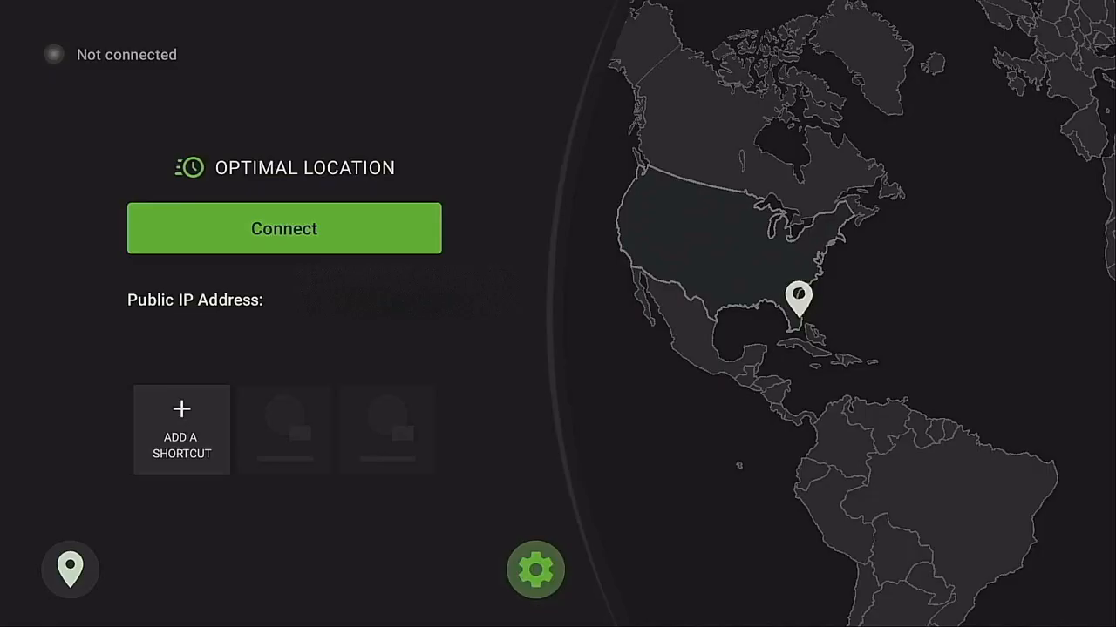
# Switch on Split Tunneling in Settings and bring up the Manage apps list.
pyautogui.click(536, 569)
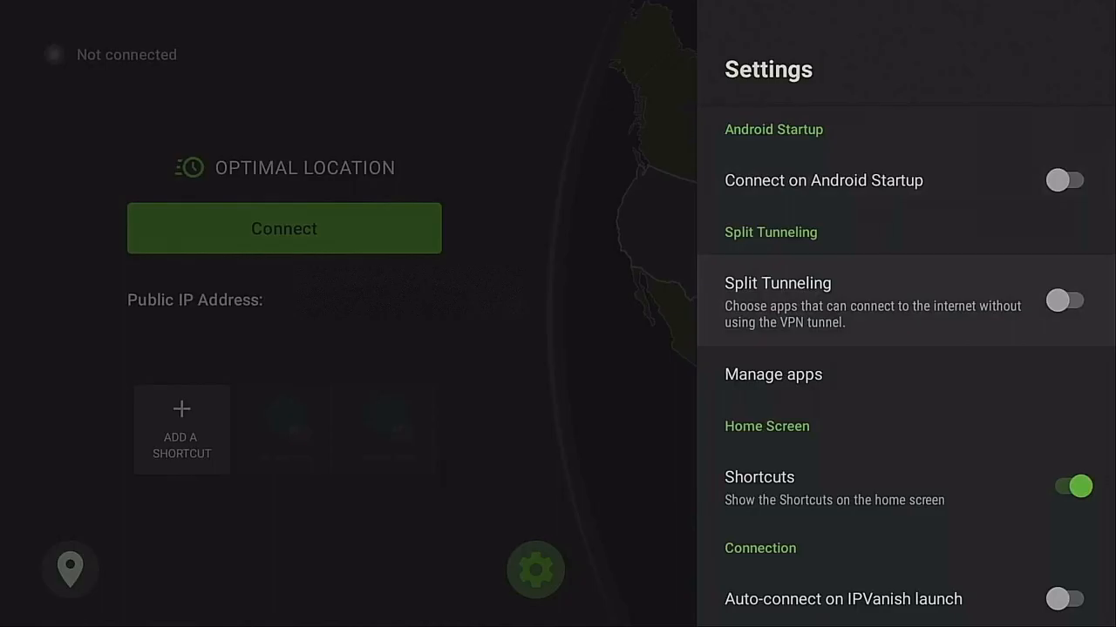
pyautogui.click(1064, 300)
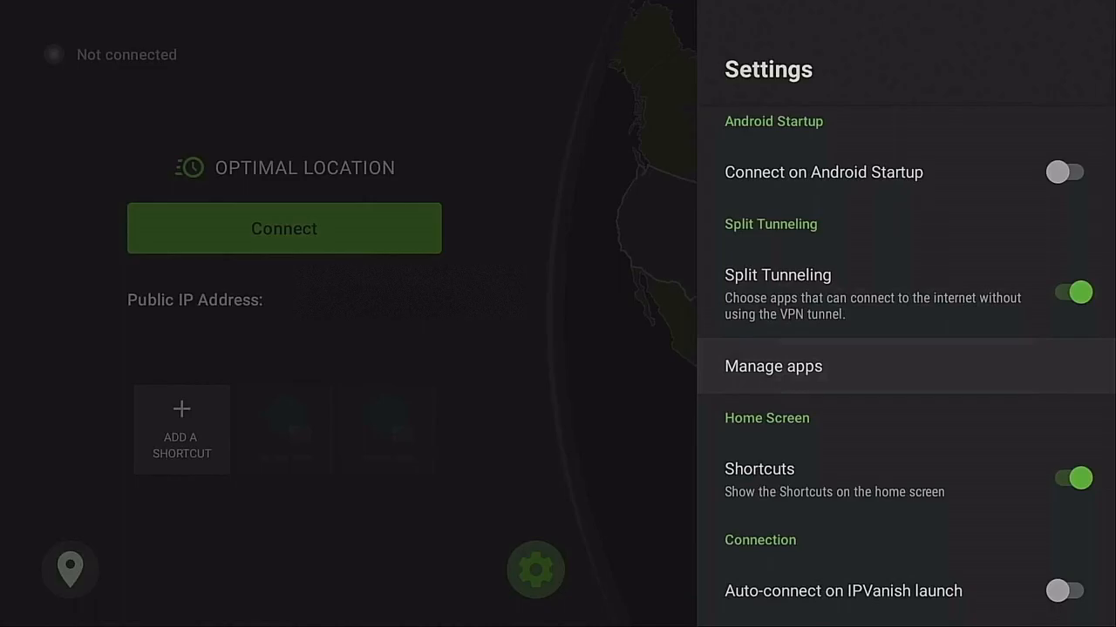
pyautogui.click(772, 366)
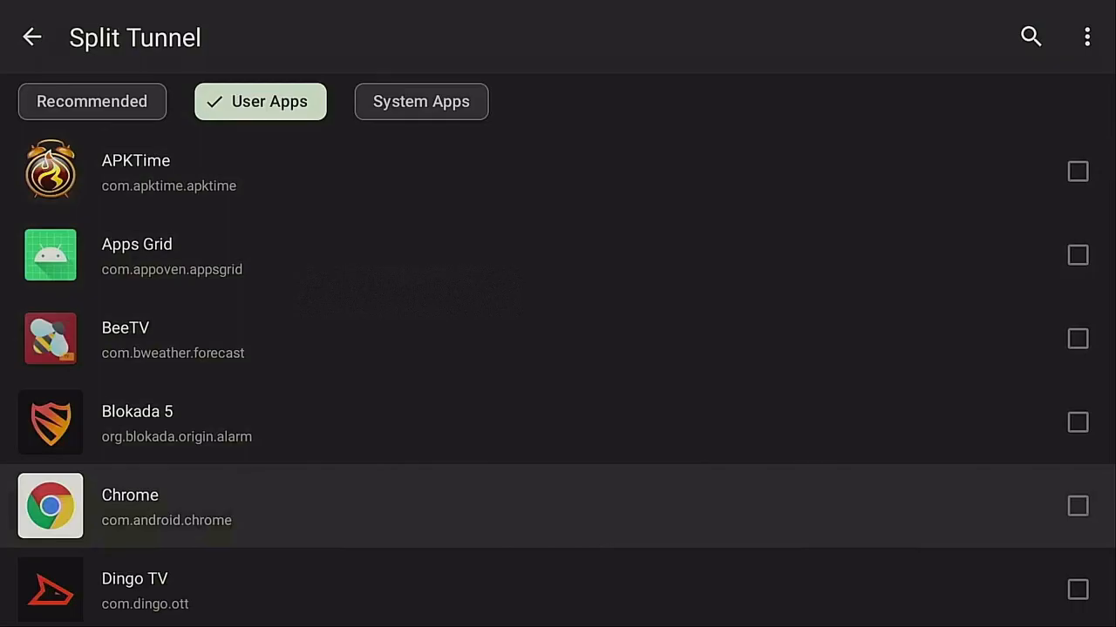
# Tick Chrome and Frndly TV to bypass the VPN, leaving Downloader unticked.
pyautogui.click(1078, 506)
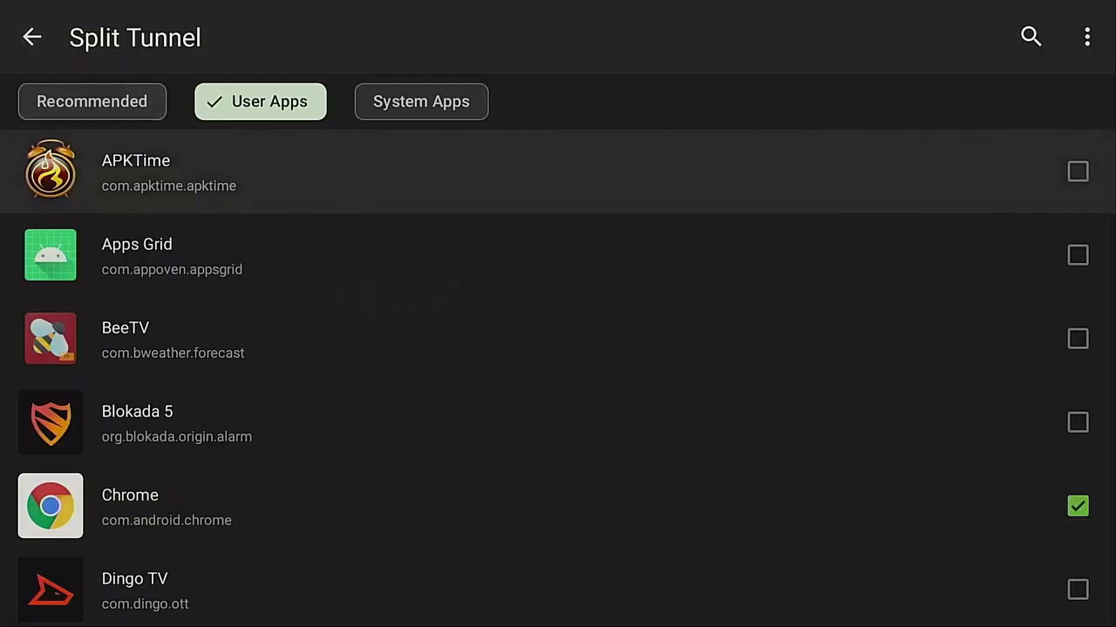
pyautogui.scroll(-3)
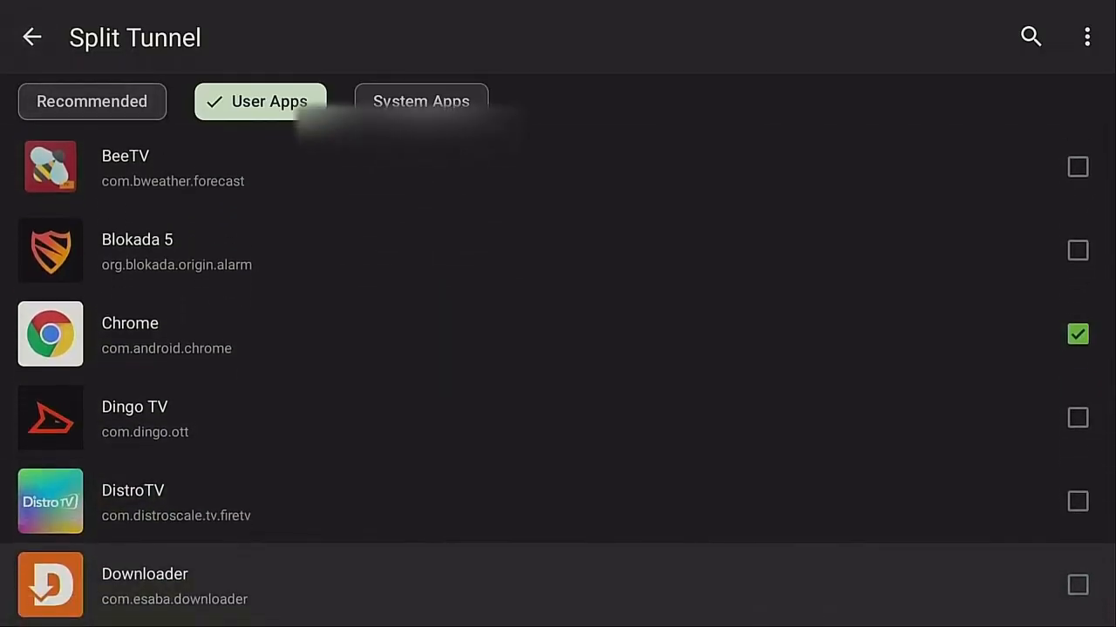
pyautogui.scroll(-3)
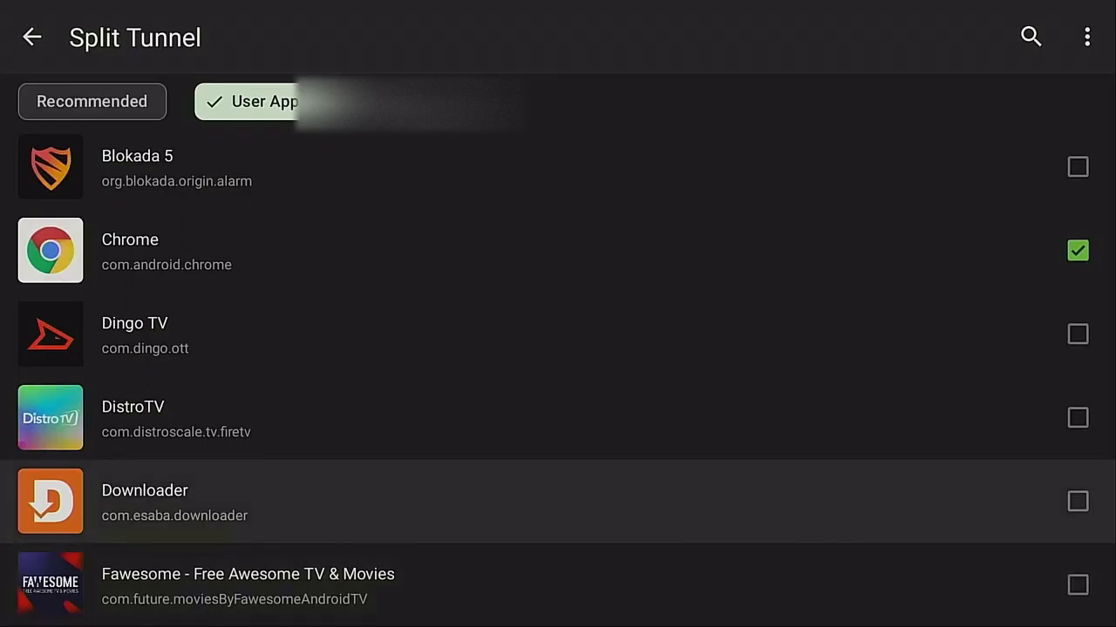
pyautogui.click(1077, 501)
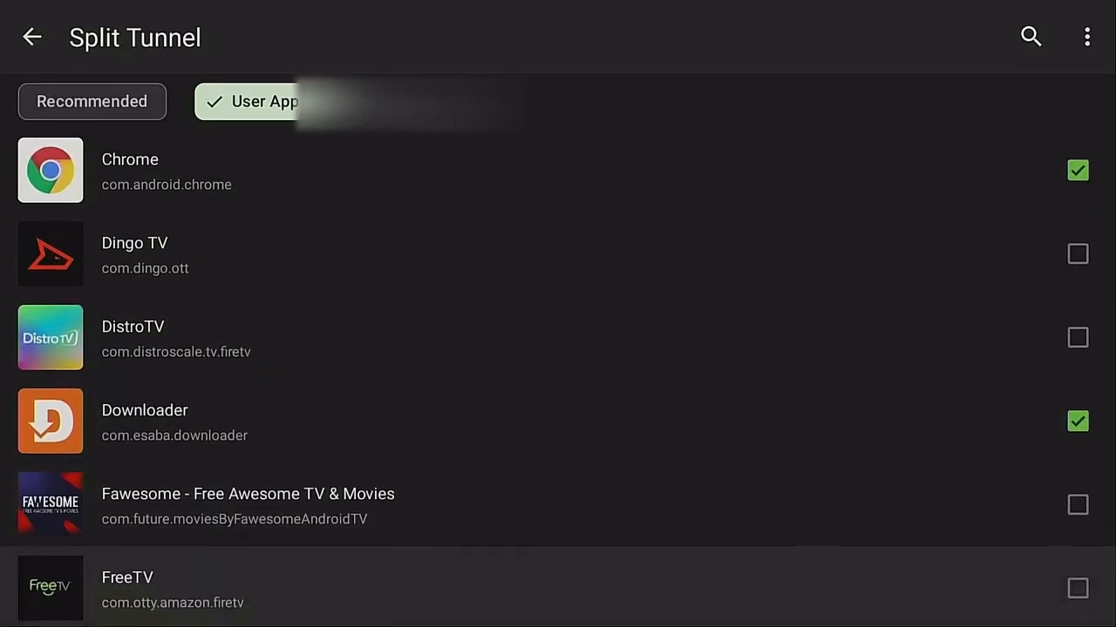
pyautogui.scroll(-3)
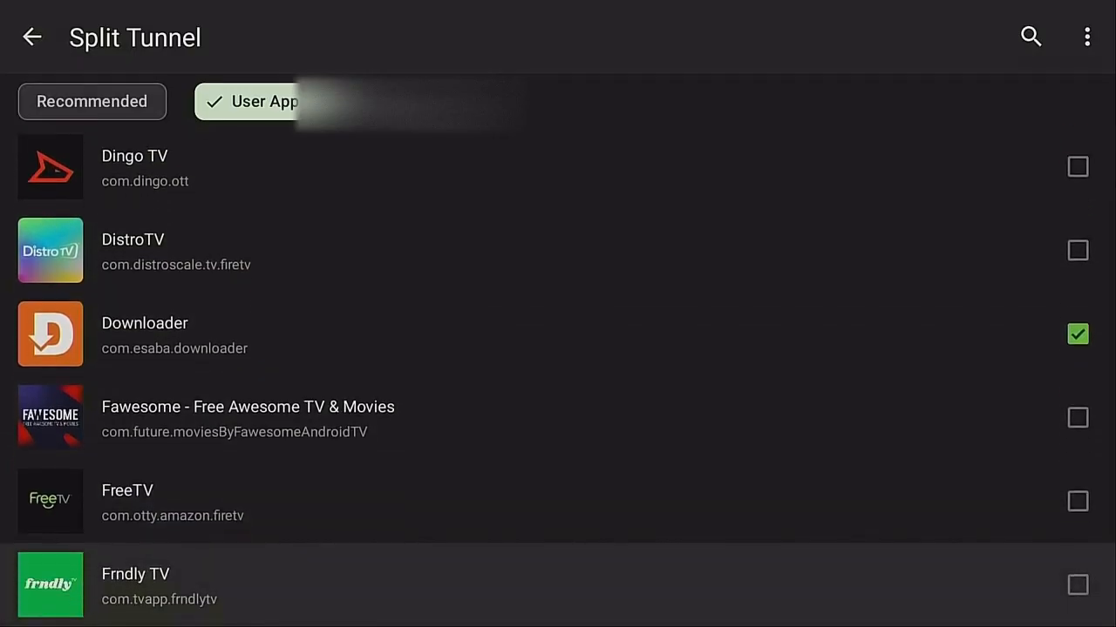
pyautogui.click(1077, 585)
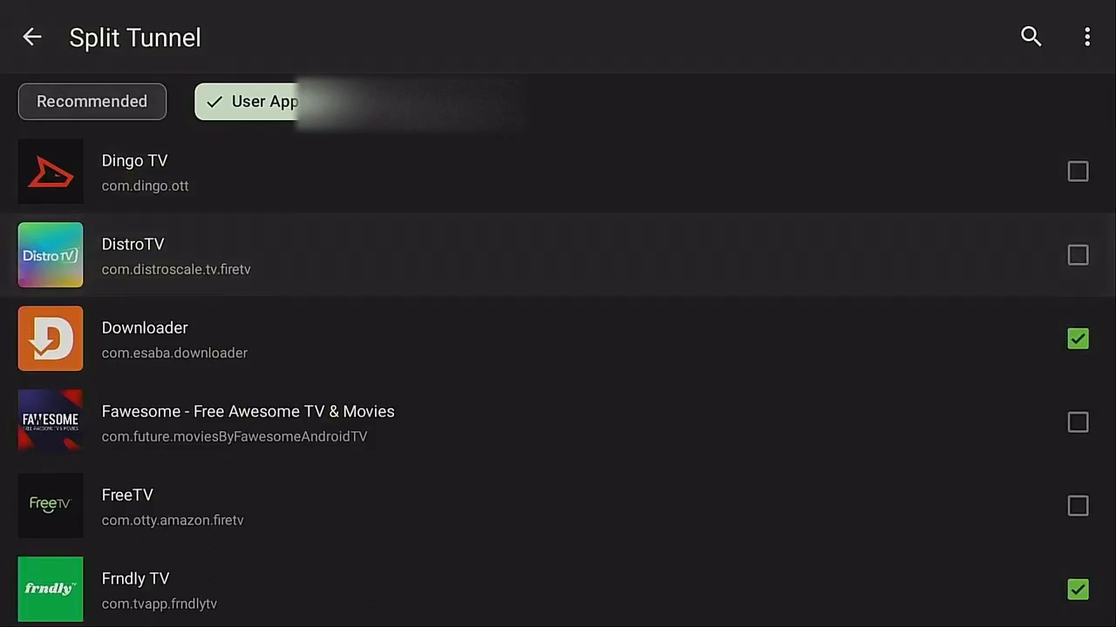
pyautogui.click(1077, 339)
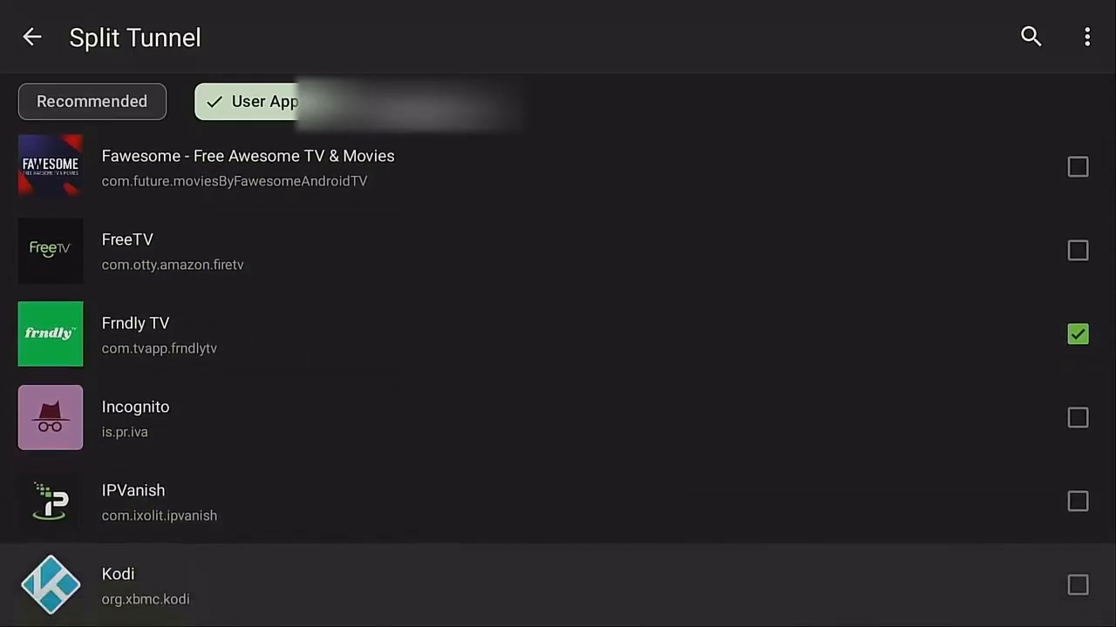
pyautogui.scroll(-3)
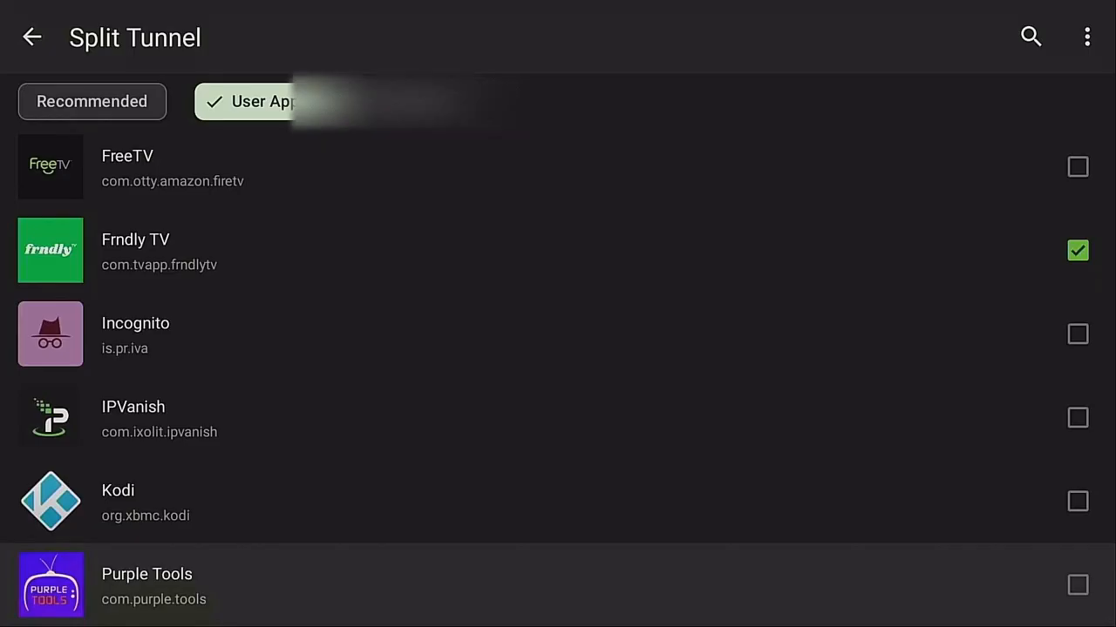
pyautogui.scroll(-3)
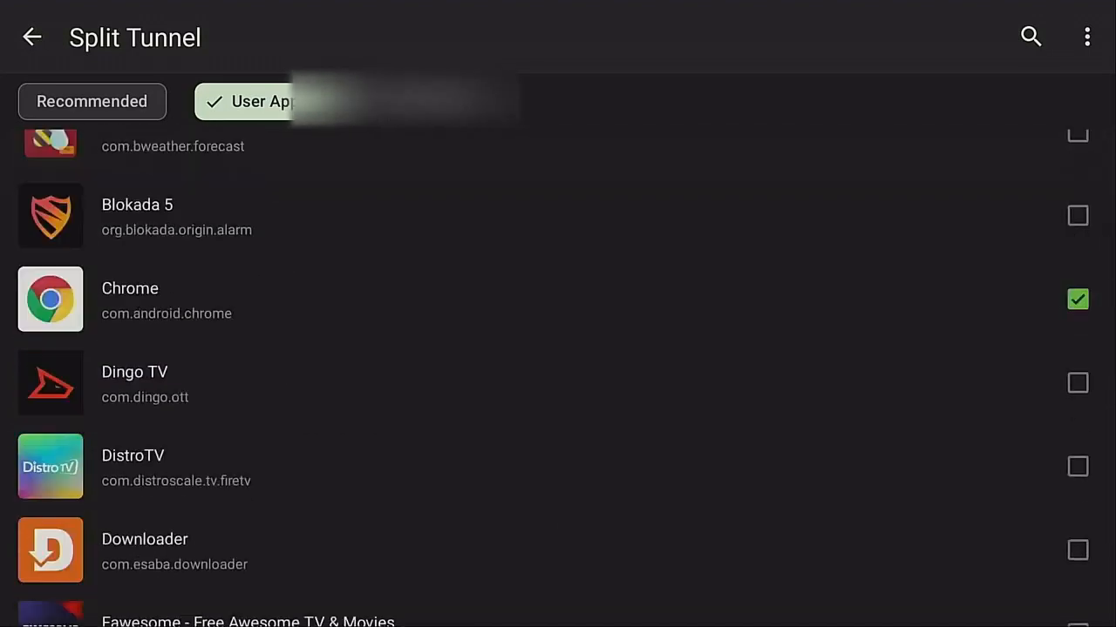
pyautogui.scroll(-3)
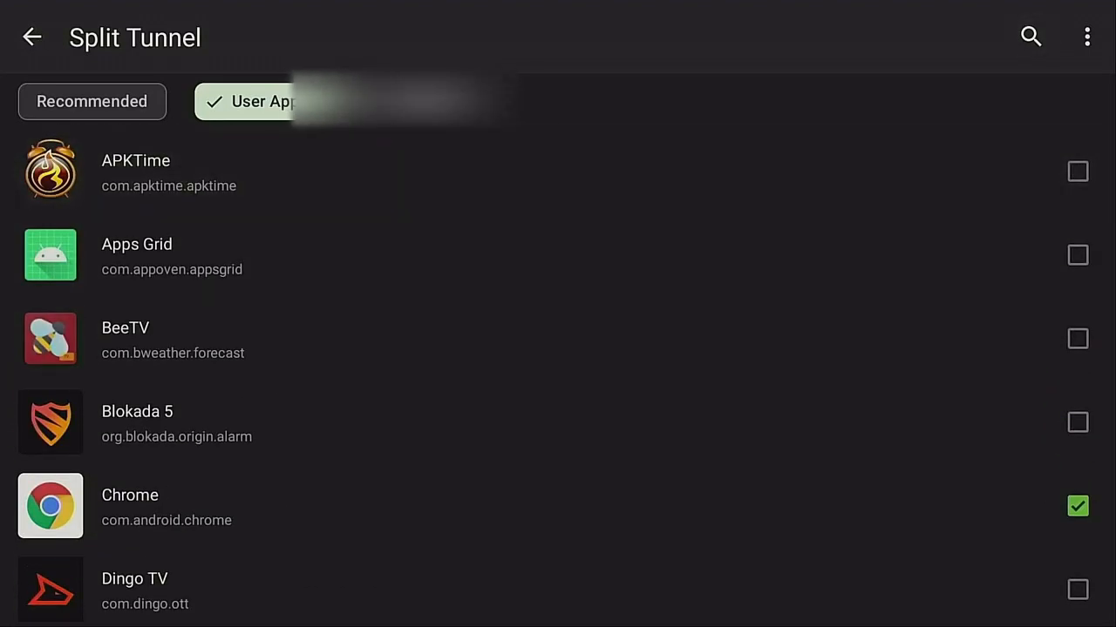
# Browse the System Apps list, leaving every system app unticked.
pyautogui.click(403, 101)
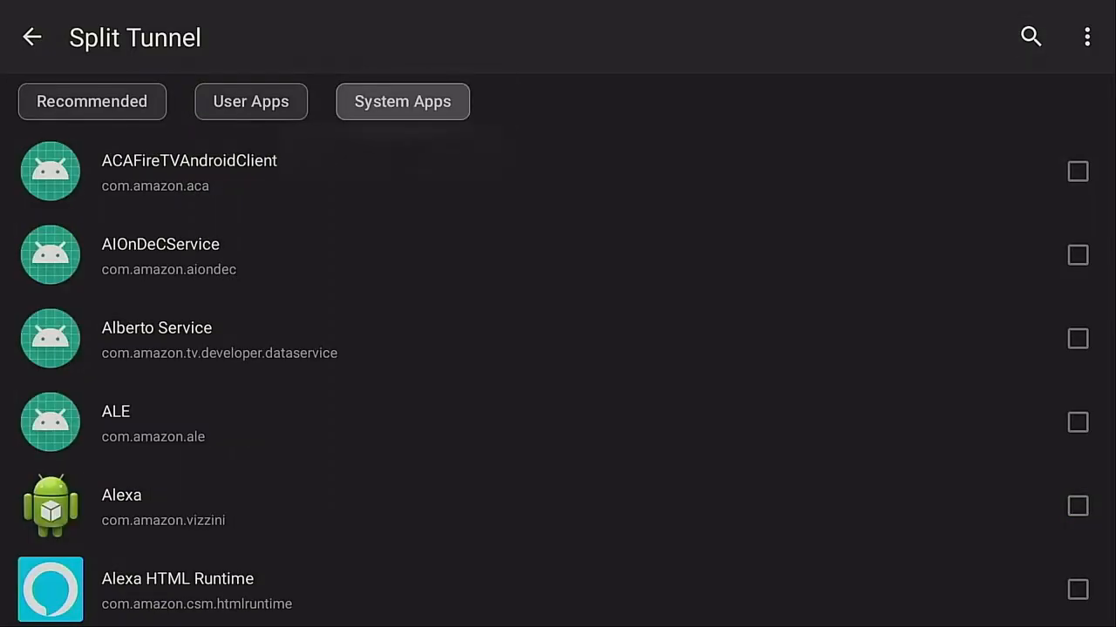
pyautogui.click(403, 101)
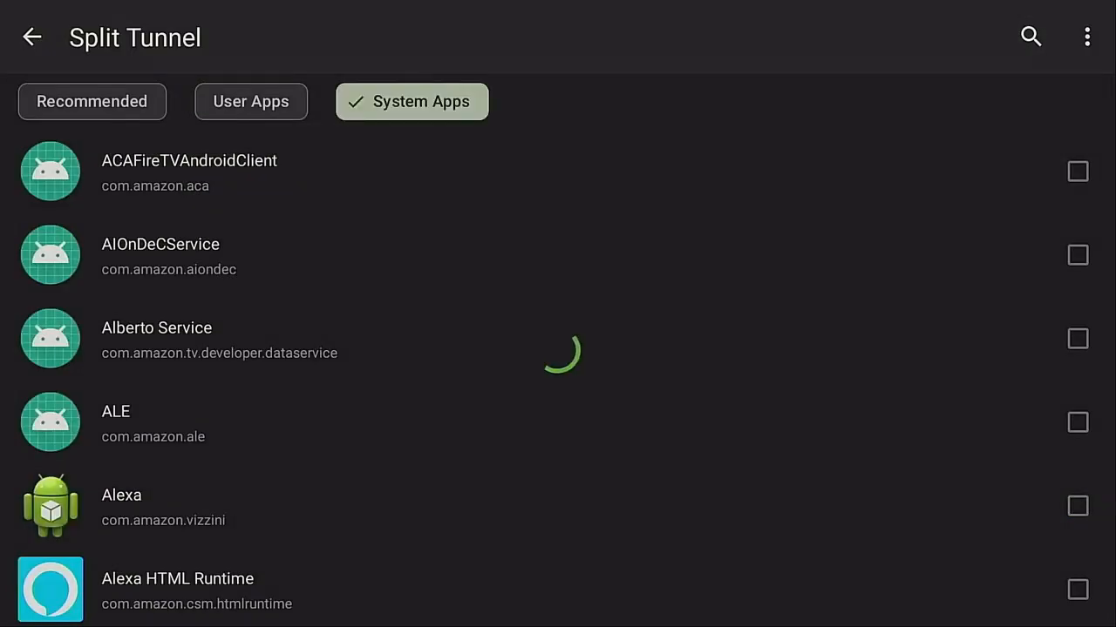
pyautogui.click(277, 516)
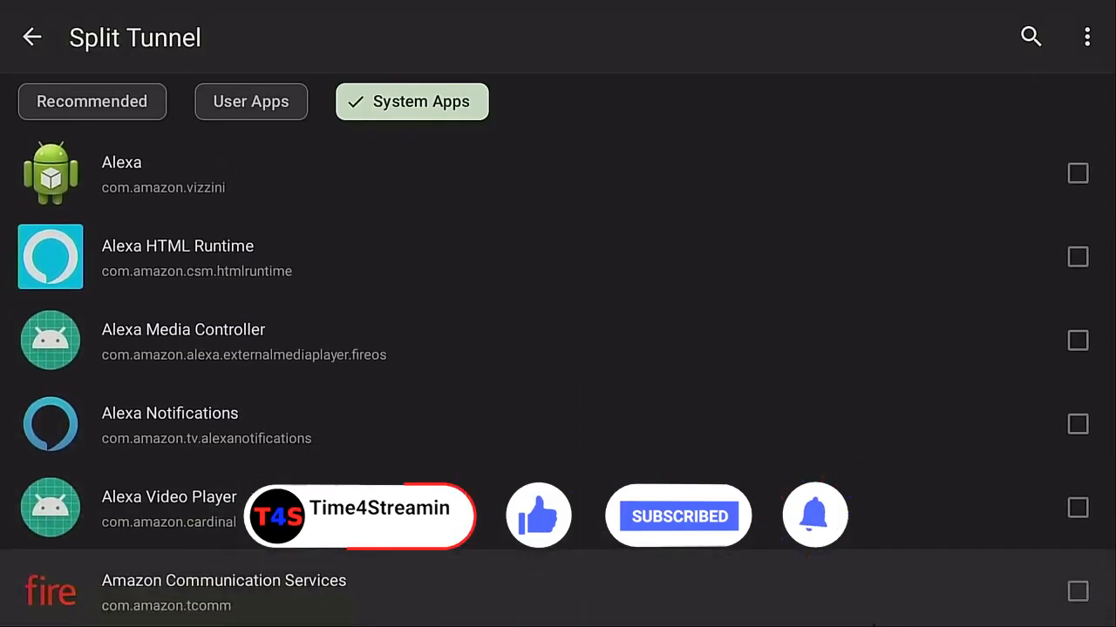
pyautogui.scroll(-3)
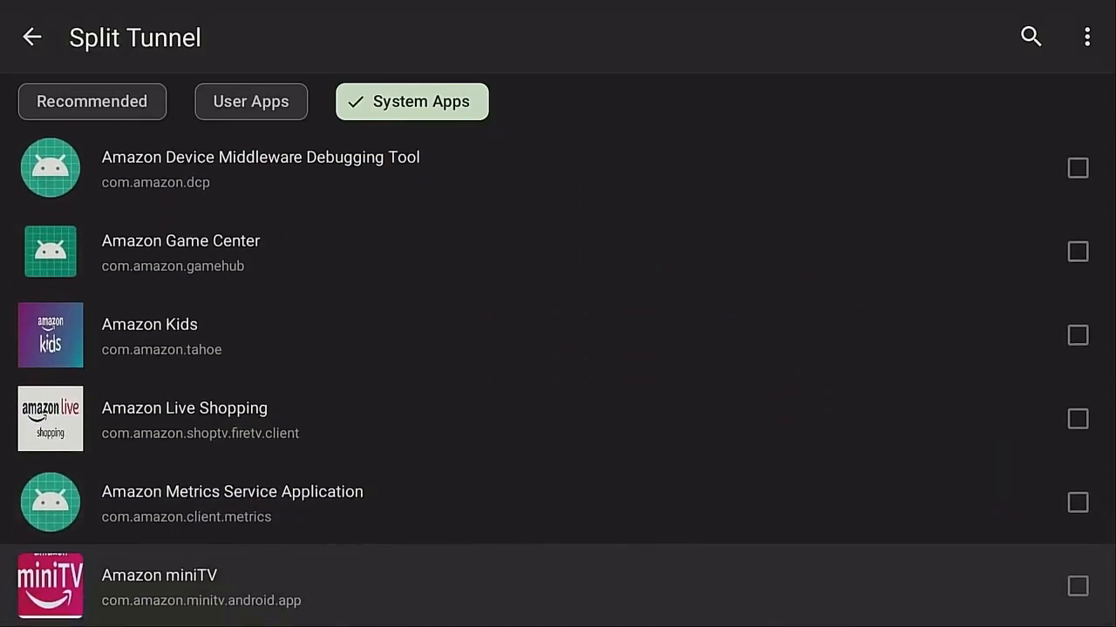
pyautogui.scroll(-3)
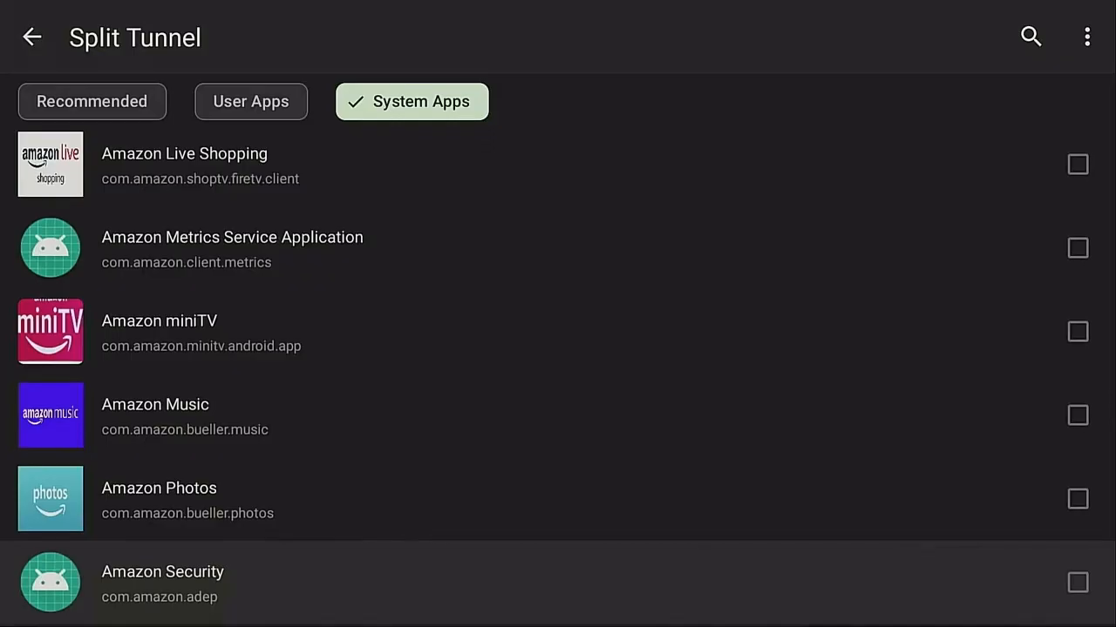
pyautogui.scroll(-3)
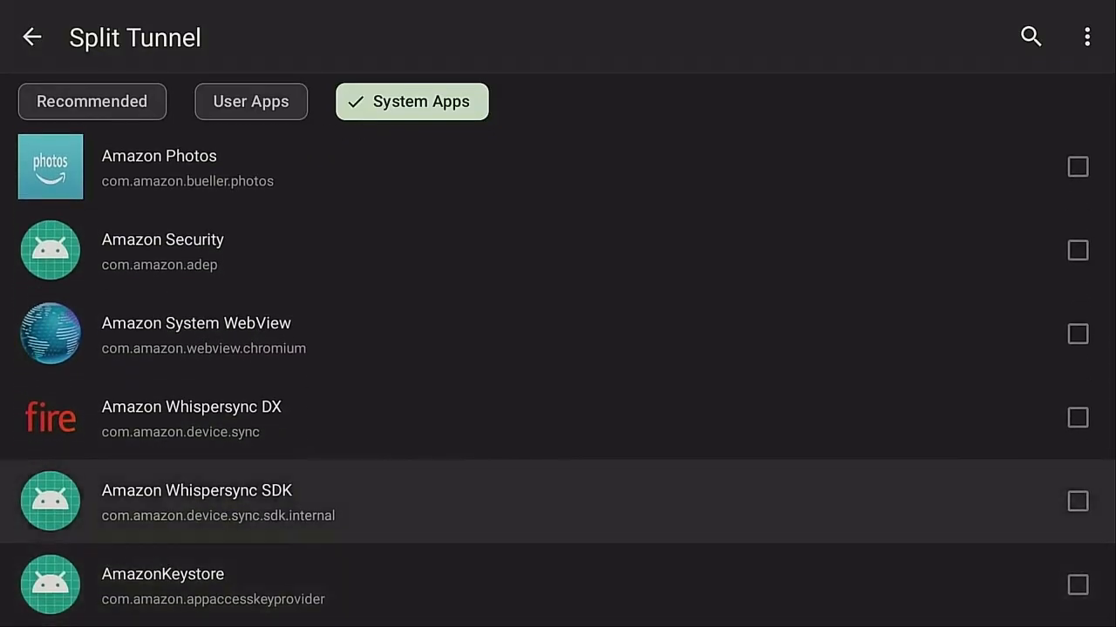
pyautogui.scroll(-3)
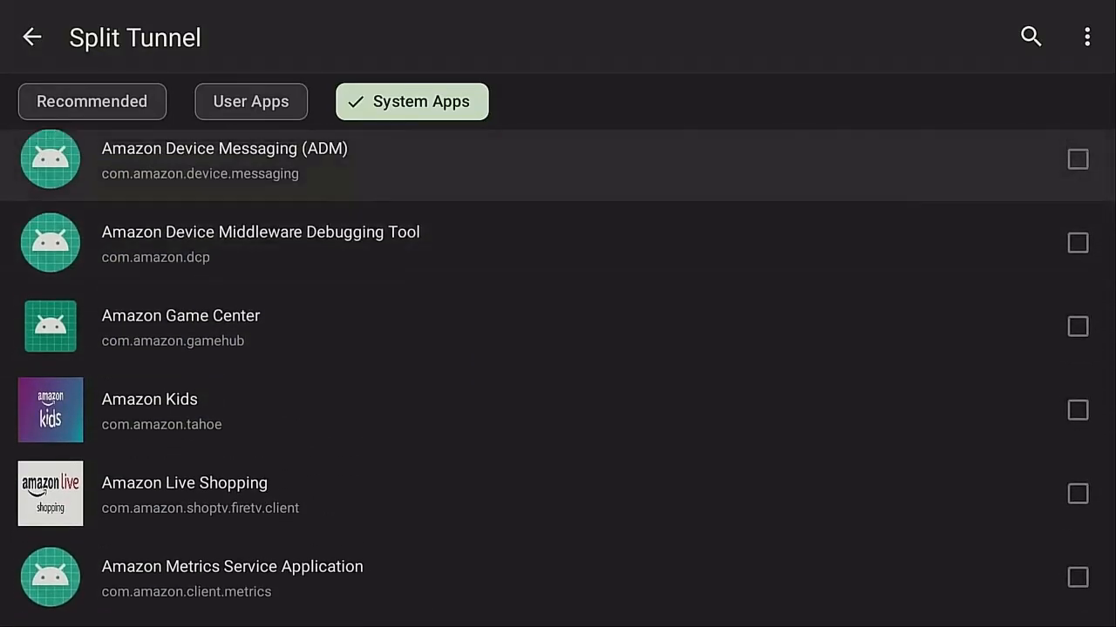
pyautogui.scroll(-3)
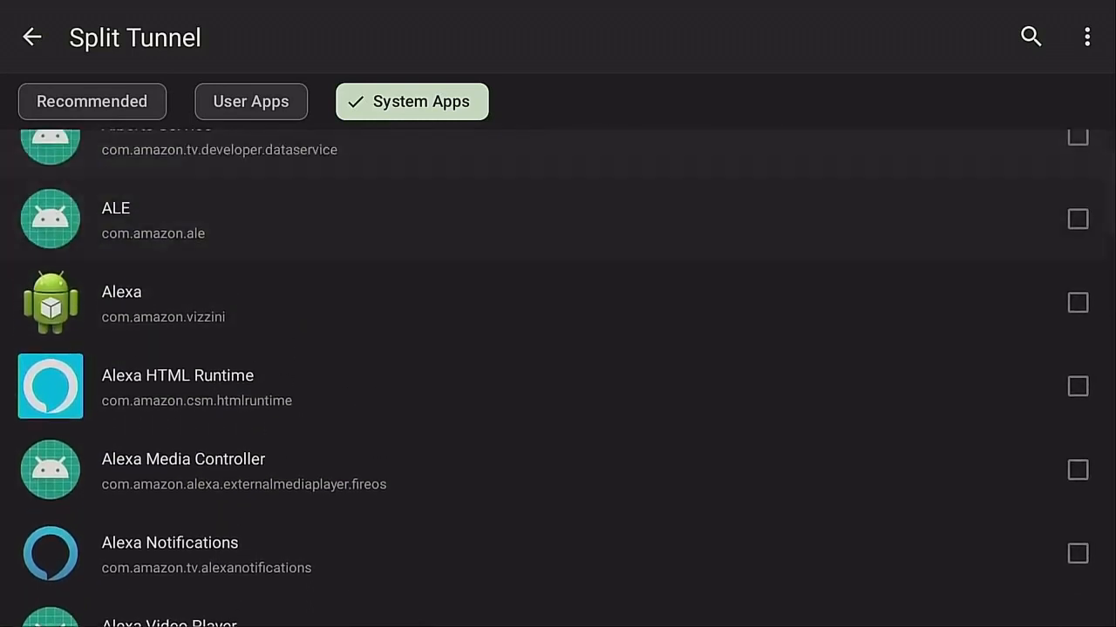
pyautogui.scroll(-3)
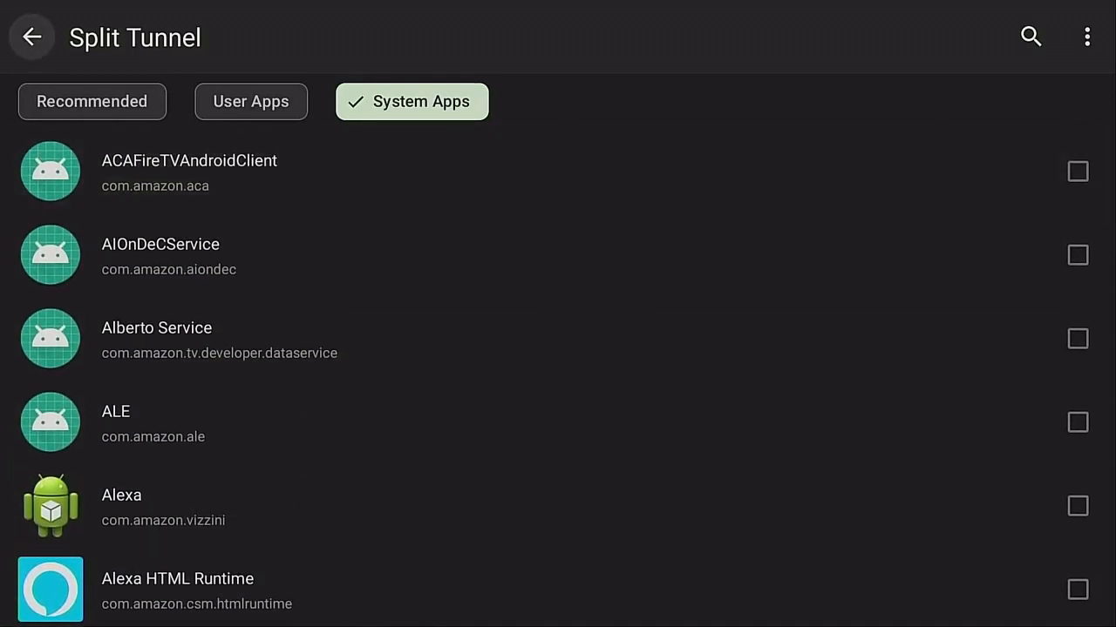
# Confirm the User Apps ticks, return home, and connect to Miami, US.
pyautogui.click(251, 101)
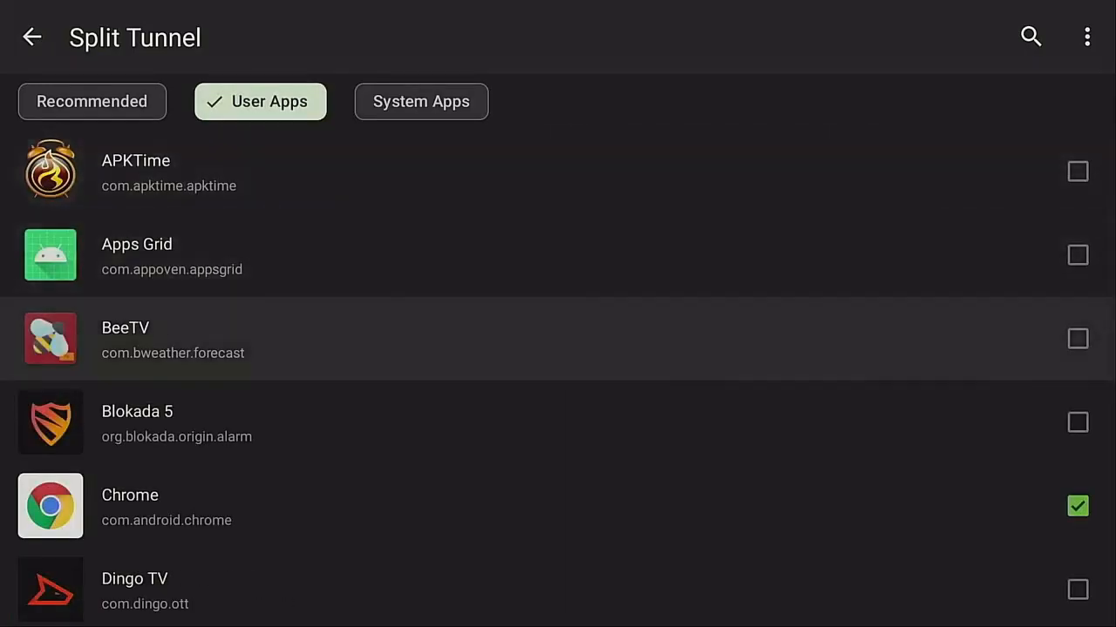
pyautogui.scroll(-3)
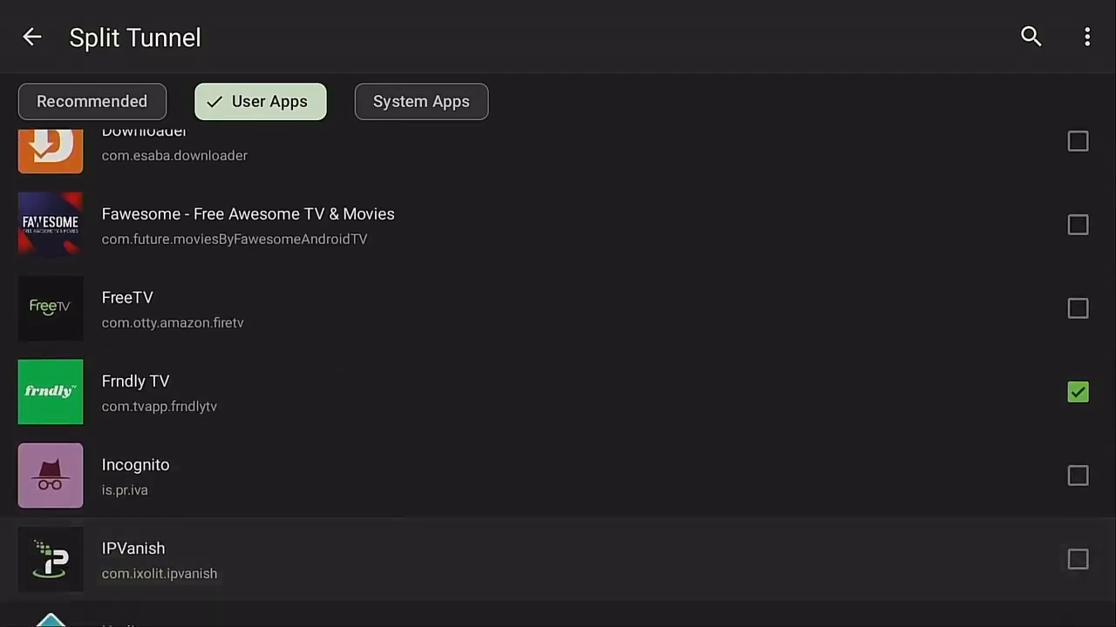
pyautogui.scroll(-3)
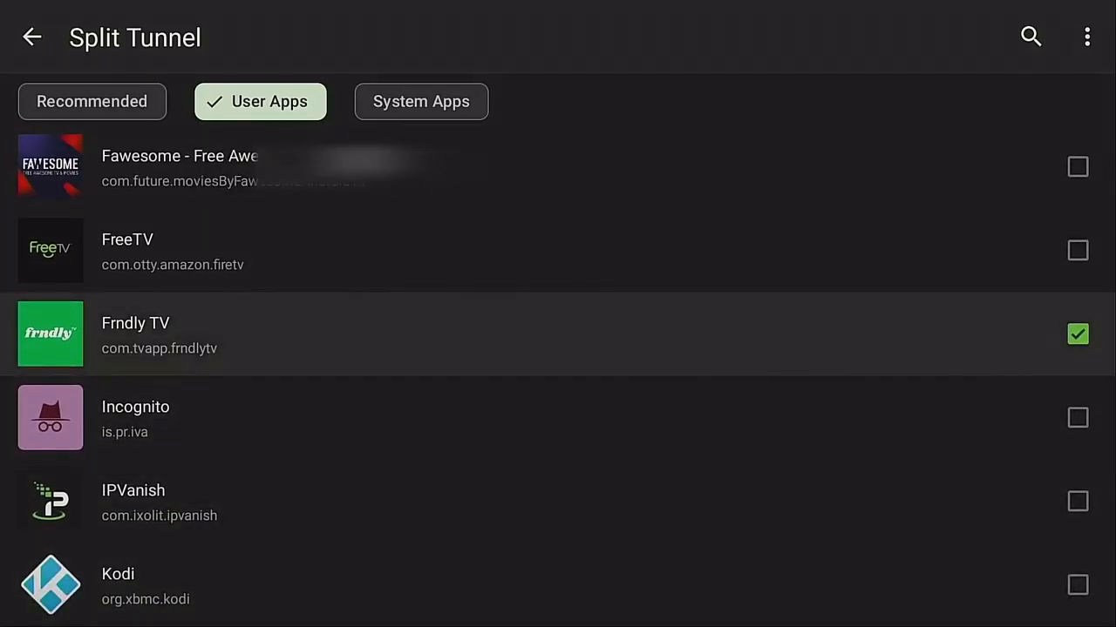
pyautogui.click(32, 36)
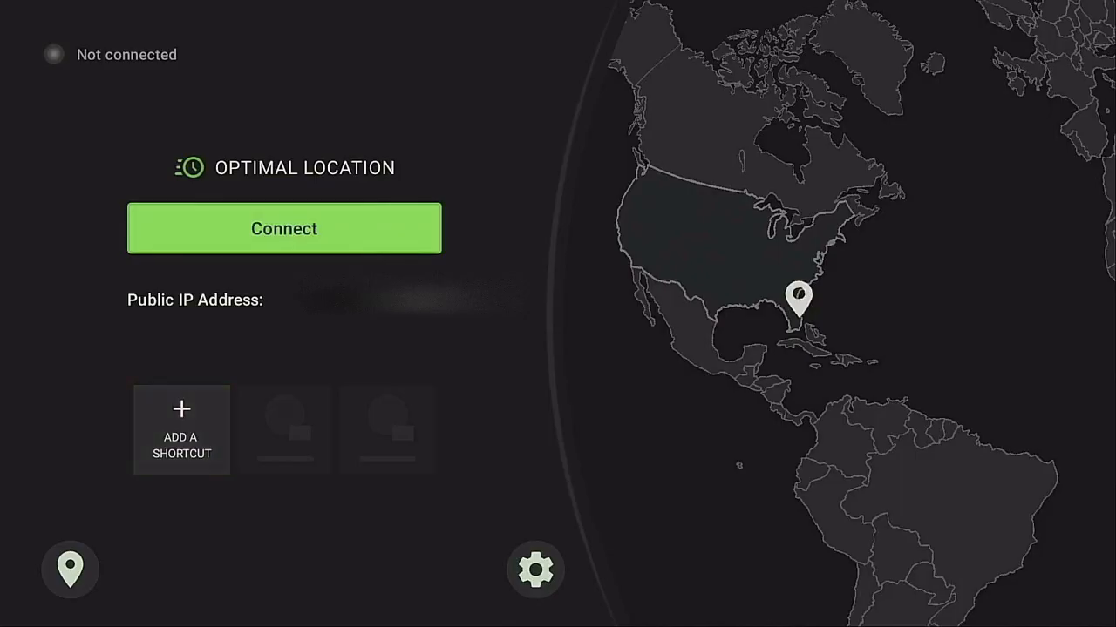
pyautogui.click(284, 228)
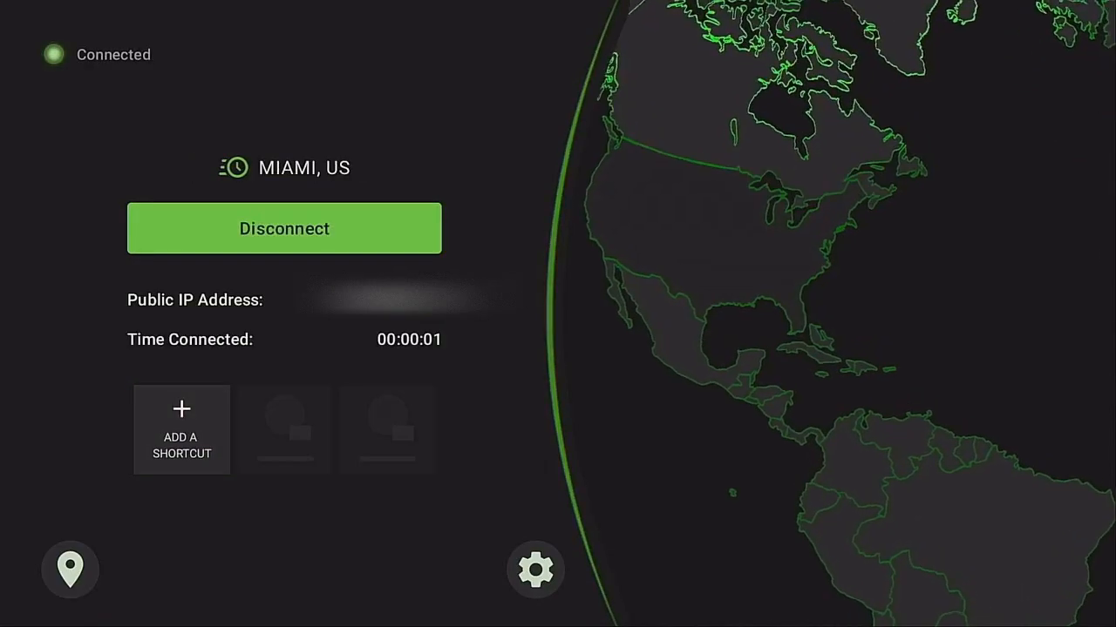